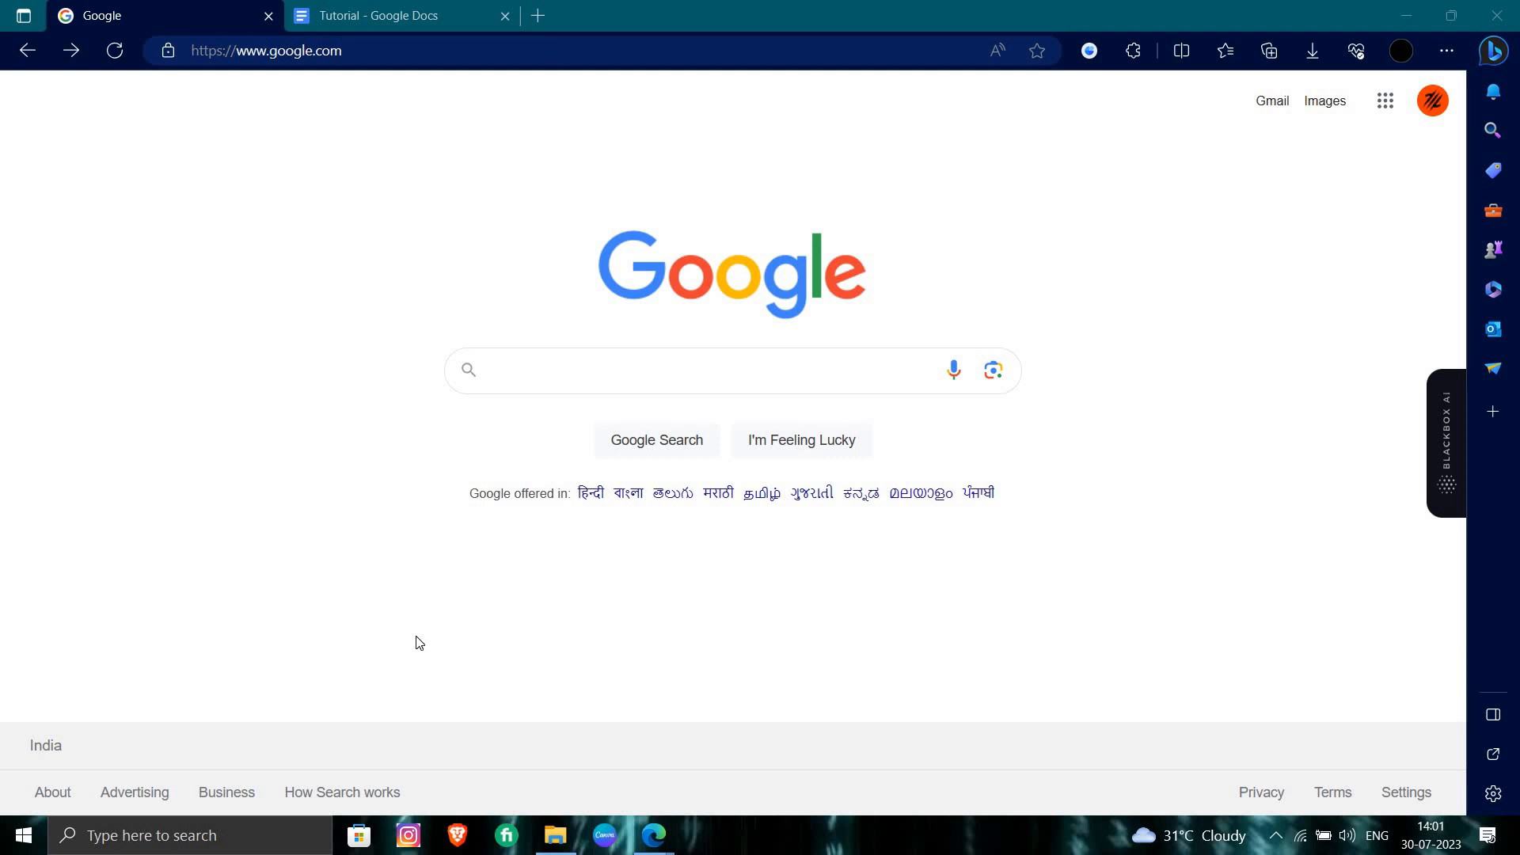
Step: Search Google for 'Bensberger Bank' and show the results
{"action": "right_click", "coordinate": [679, 369]}
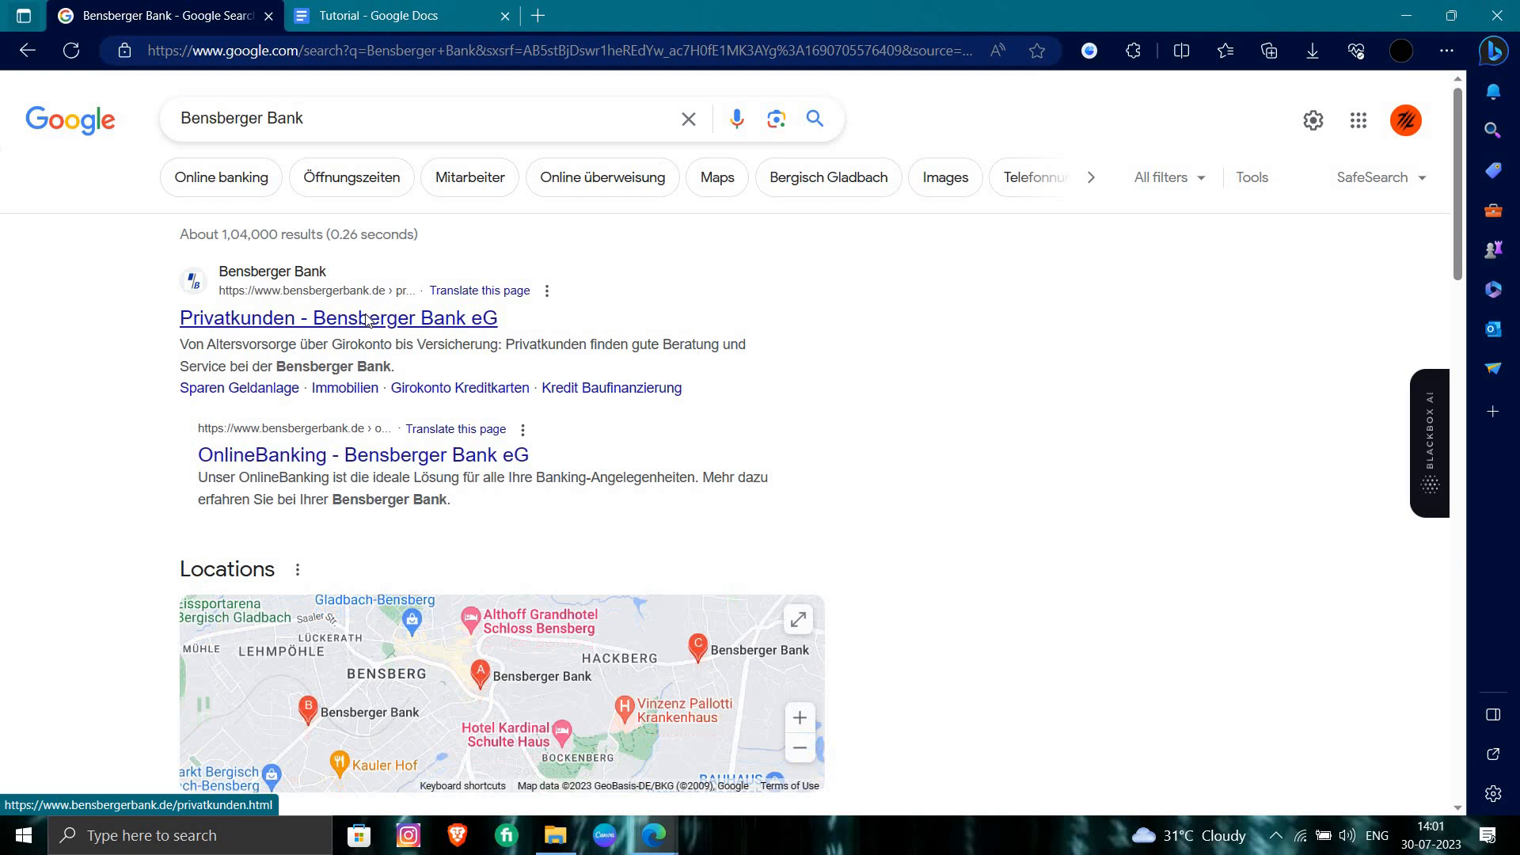
Step: Open the 'Privatkunden - Bensberger Bank eG' result from the search results
{"action": "left_click", "coordinate": [339, 318]}
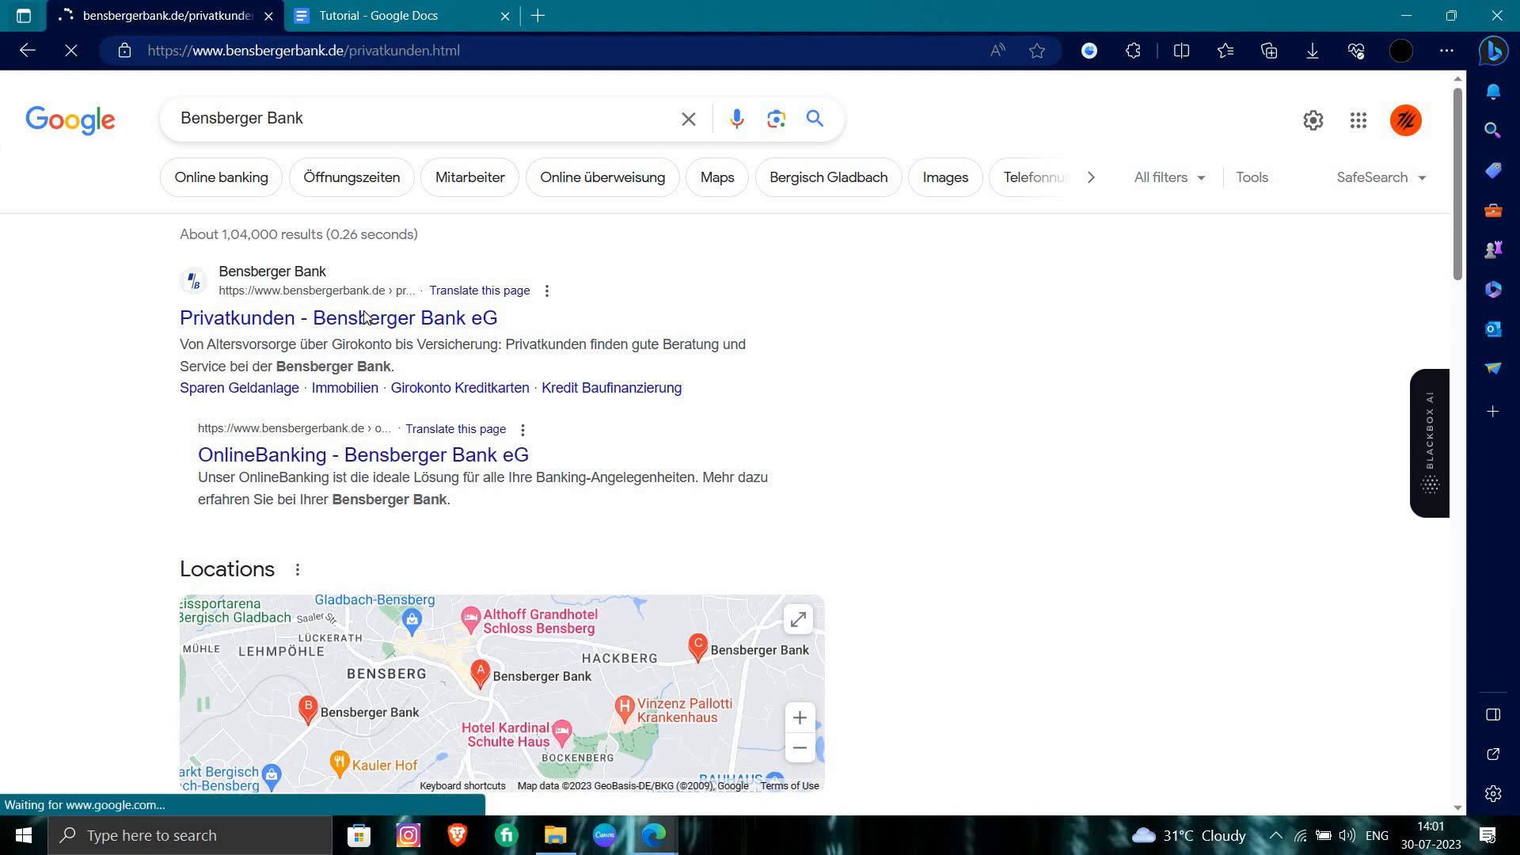
{"action": "left_click", "coordinate": [339, 317]}
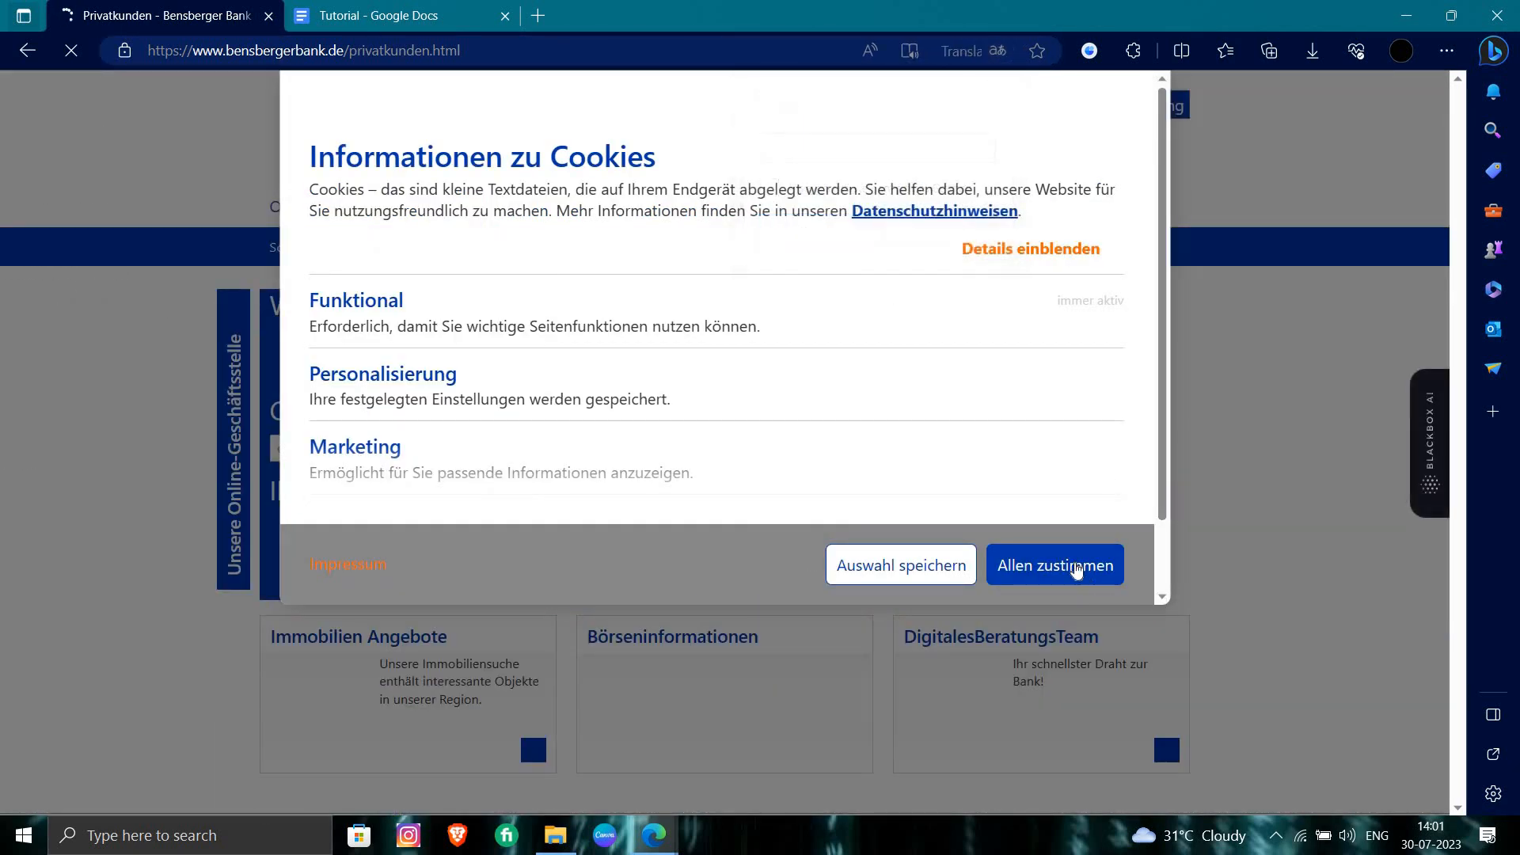
Step: Accept all cookies ('Allen zustimmen') and show the 'Login Online-Banking' options list
{"action": "left_click", "coordinate": [1054, 563]}
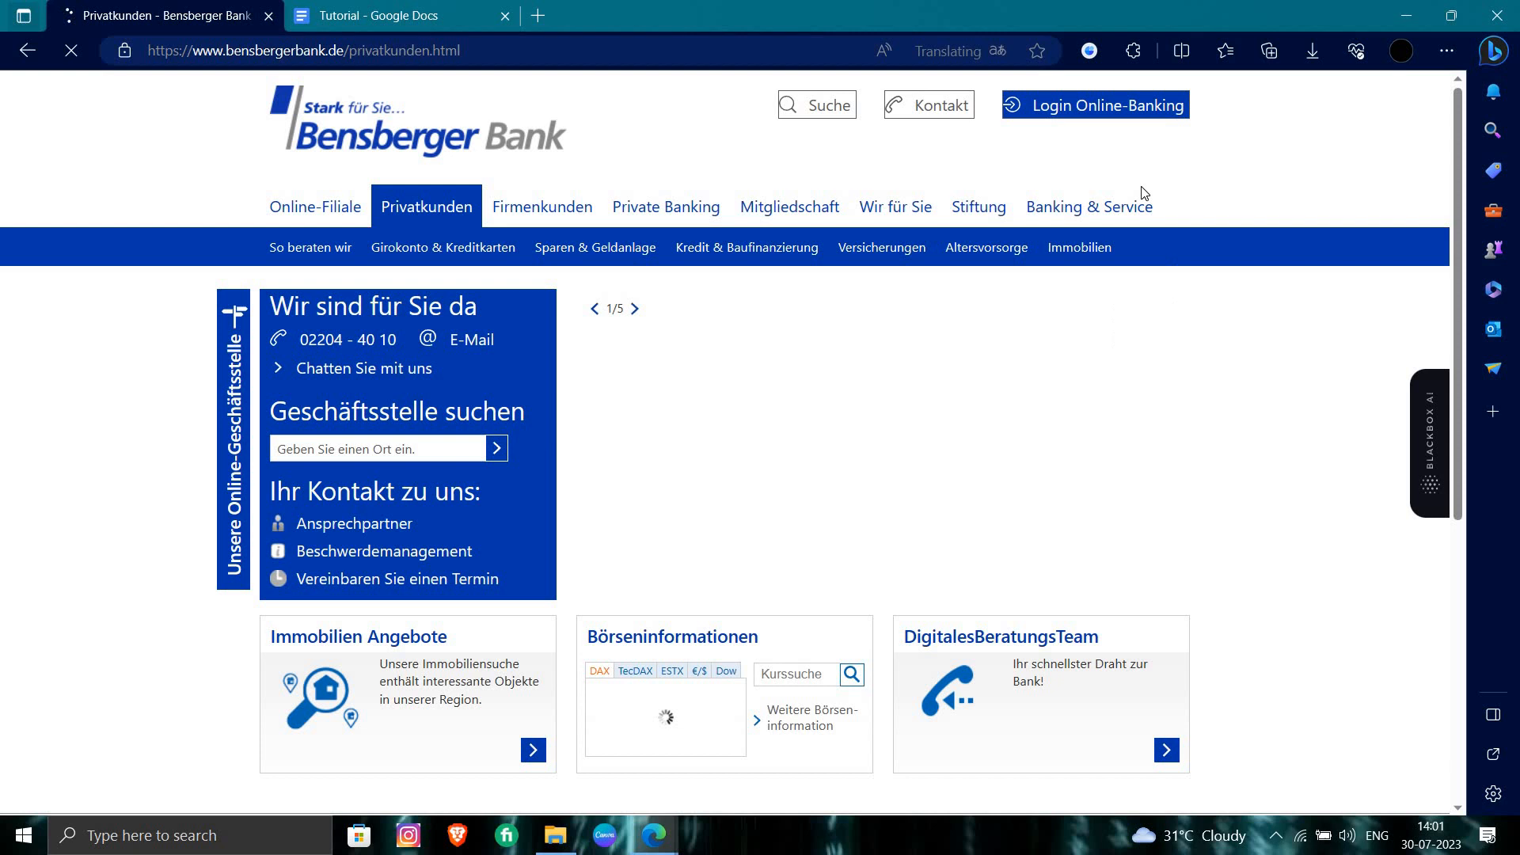
{"action": "left_click", "coordinate": [1094, 105]}
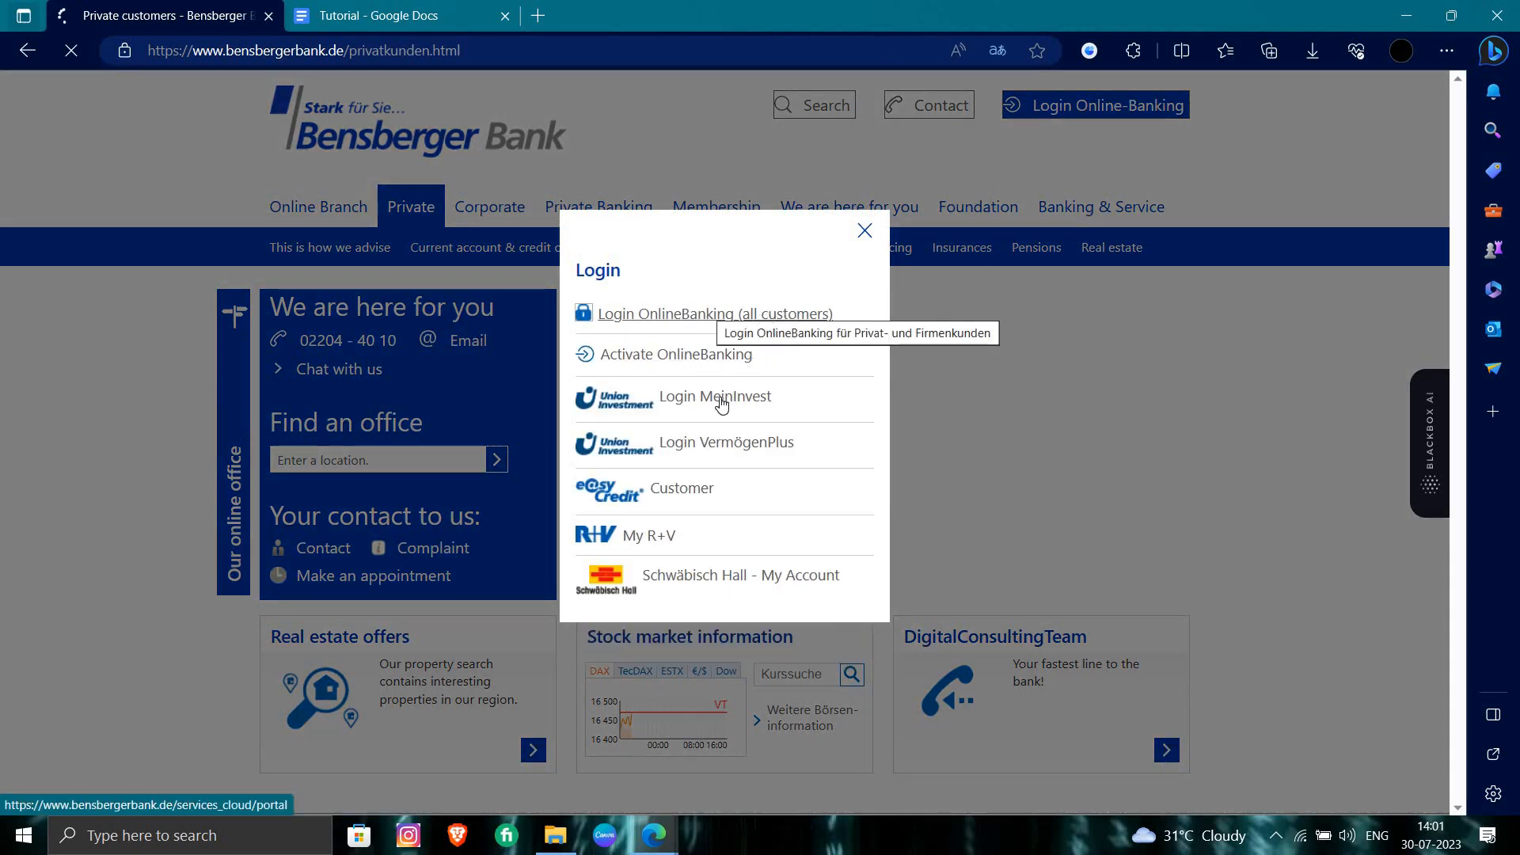
{"action": "mouse_move", "coordinate": [668, 416]}
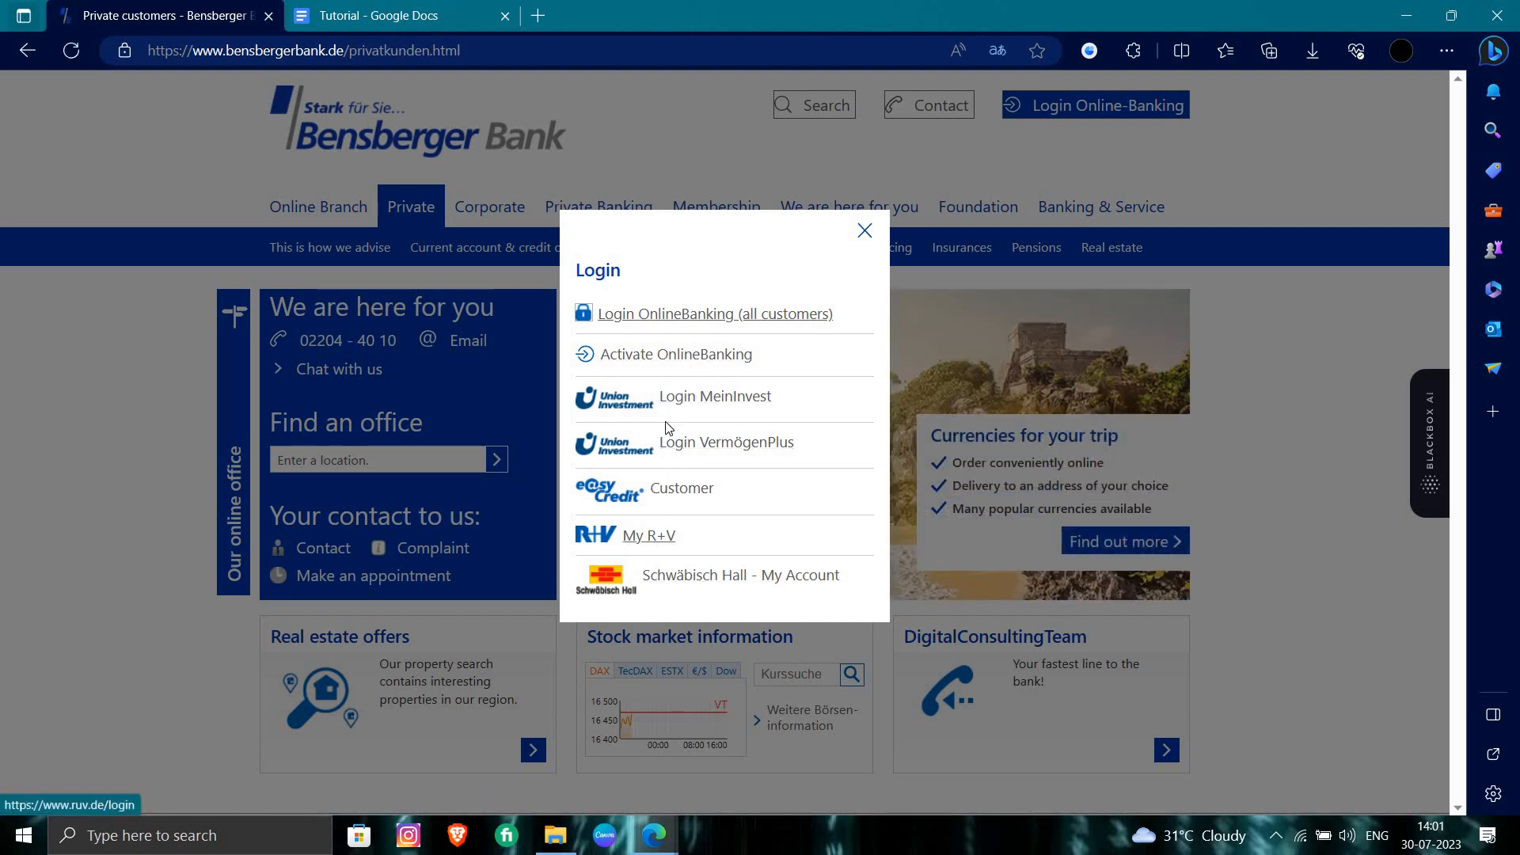
{"action": "mouse_move", "coordinate": [719, 321]}
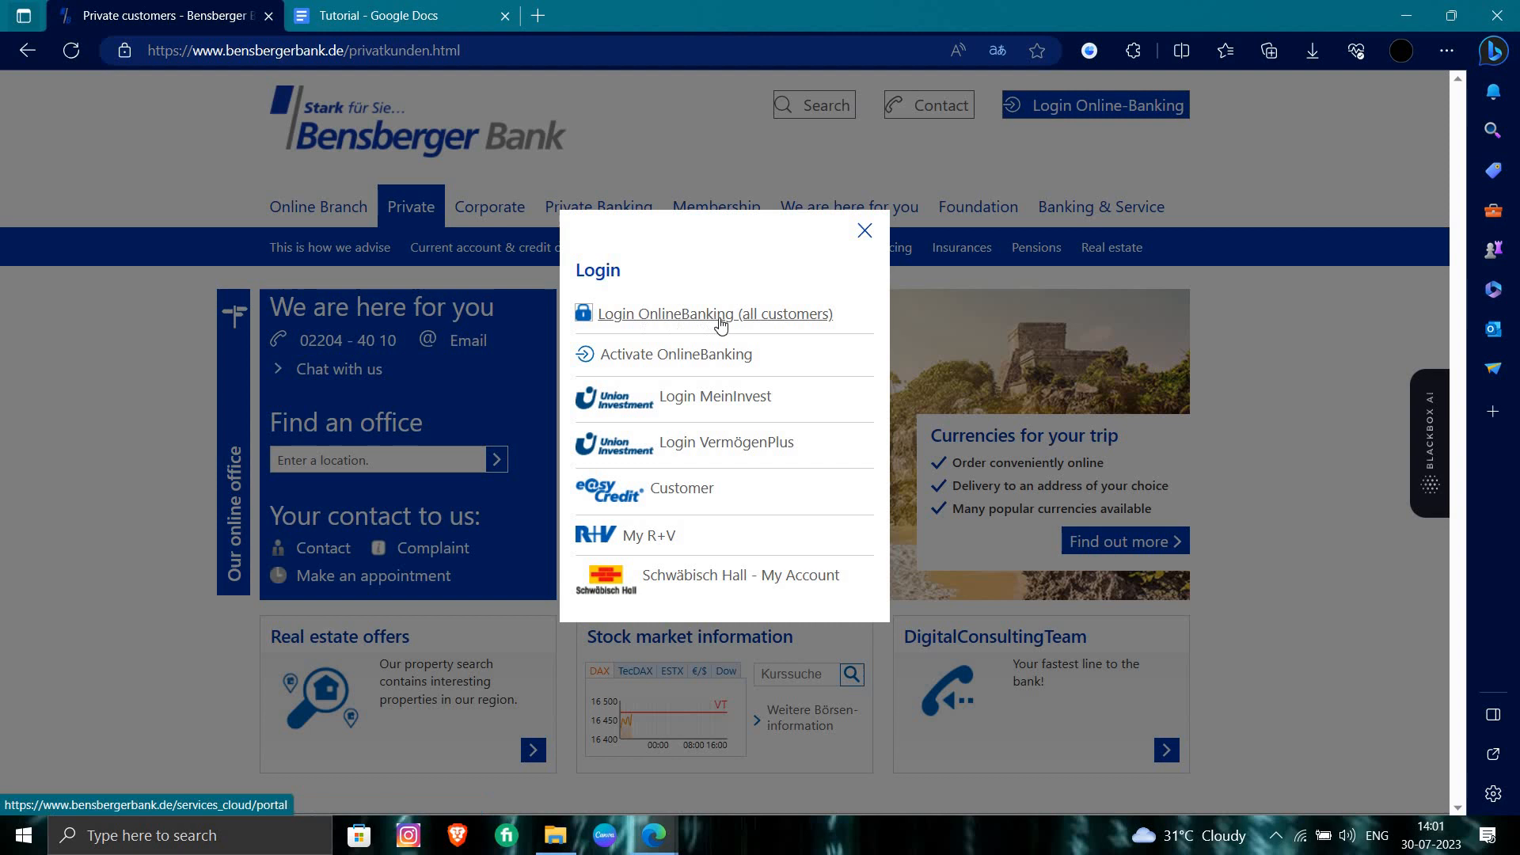
Step: Open 'Login OnlineBanking (all customers)' to reach the Anmelden page with VR-NetKey and PIN fields
{"action": "left_click", "coordinate": [714, 313]}
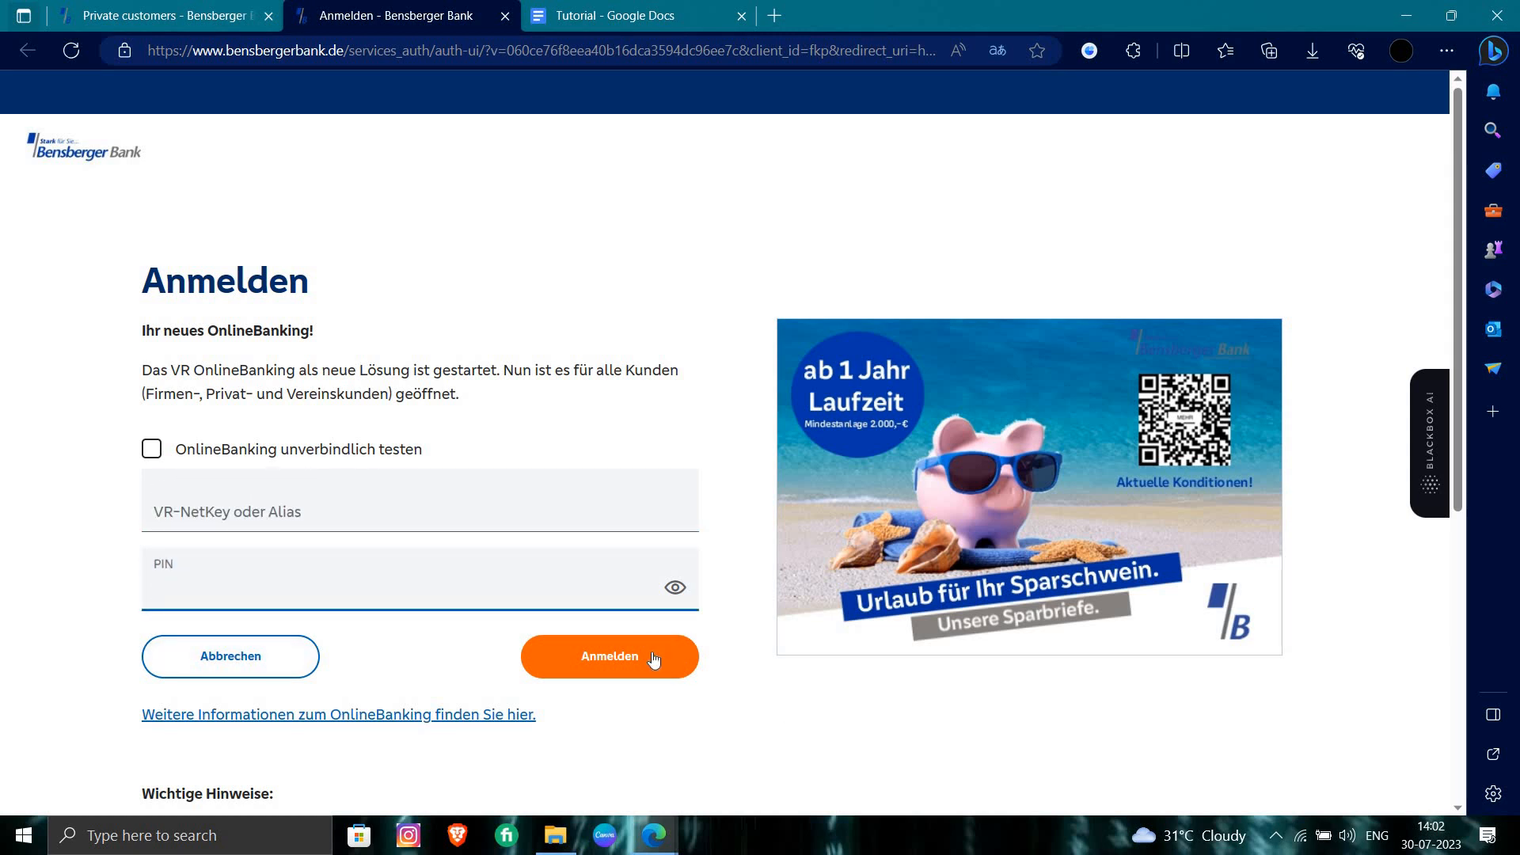
{"action": "left_click", "coordinate": [418, 586]}
{"action": "type", "text": "g"}
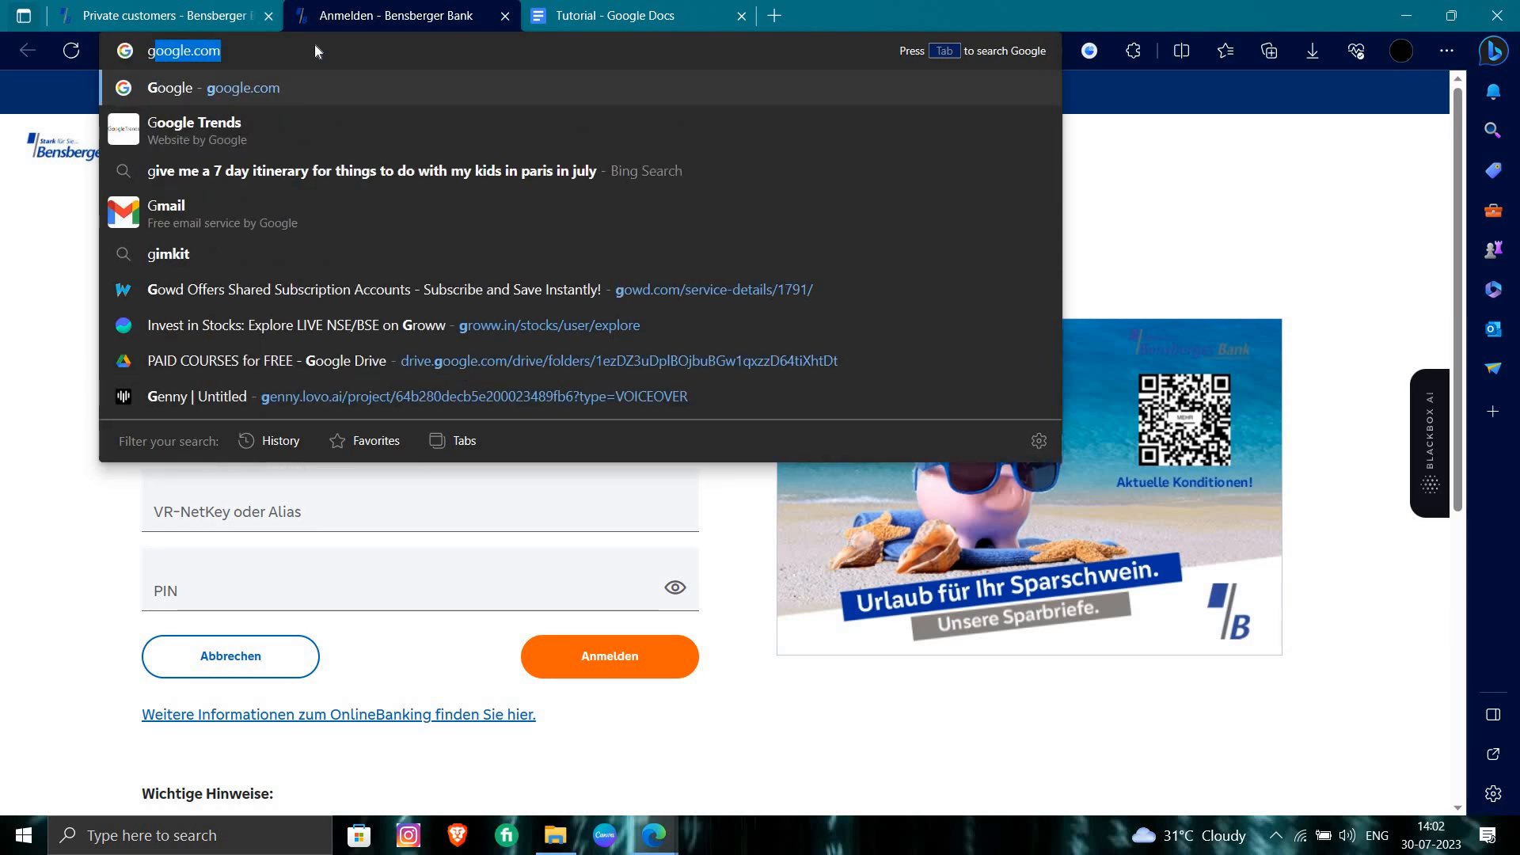
{"action": "left_click", "coordinate": [242, 87]}
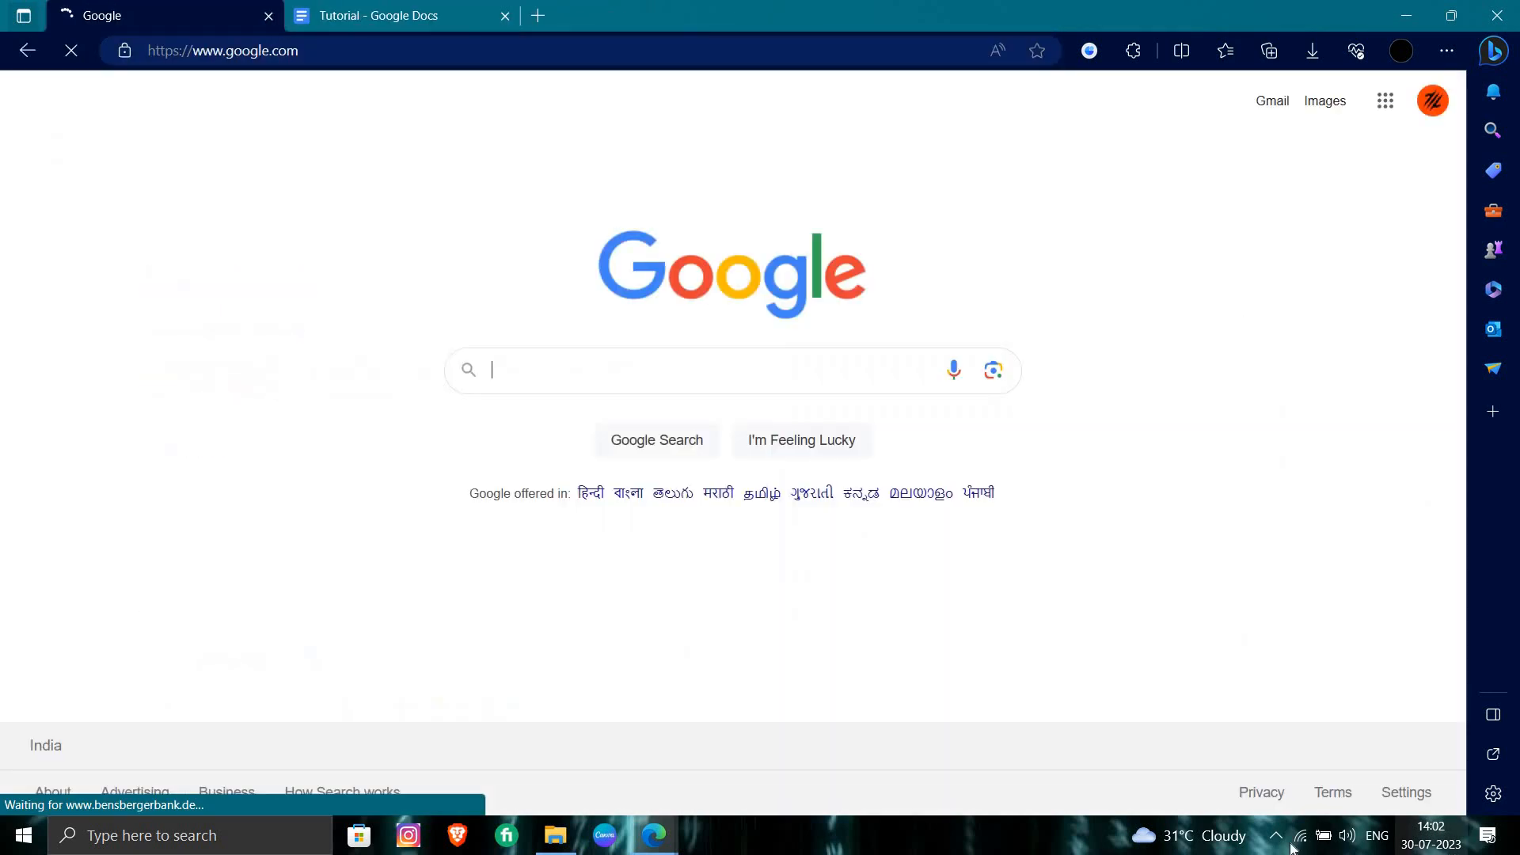